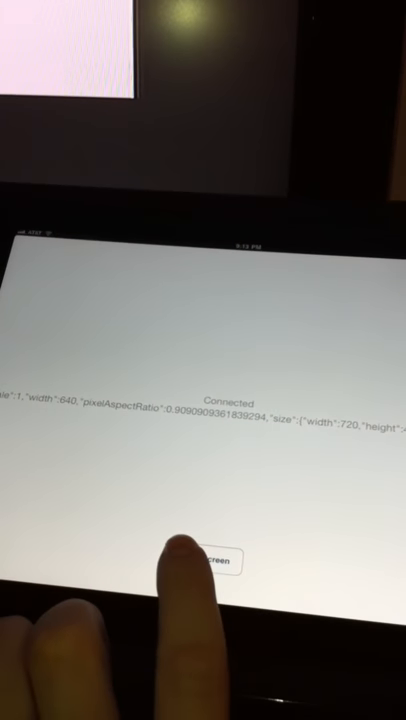
# Switch the external display from mirroring to the red second-screen view.
pyautogui.click(216, 562)
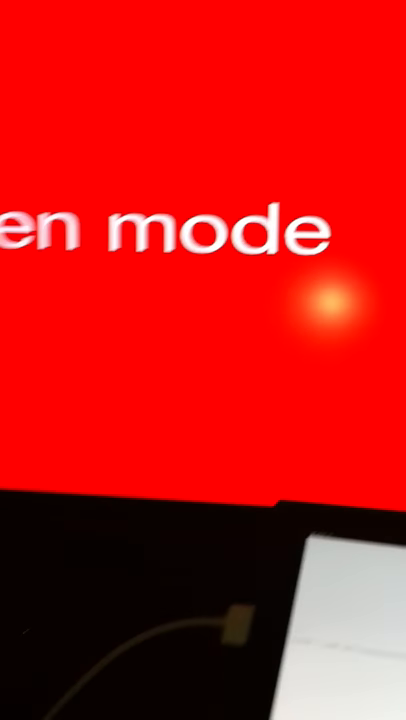